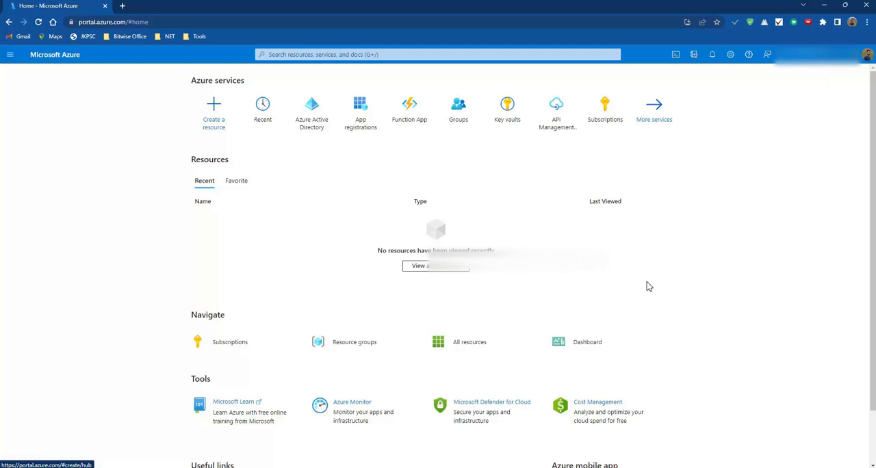
pyautogui.moveTo(191, 130)
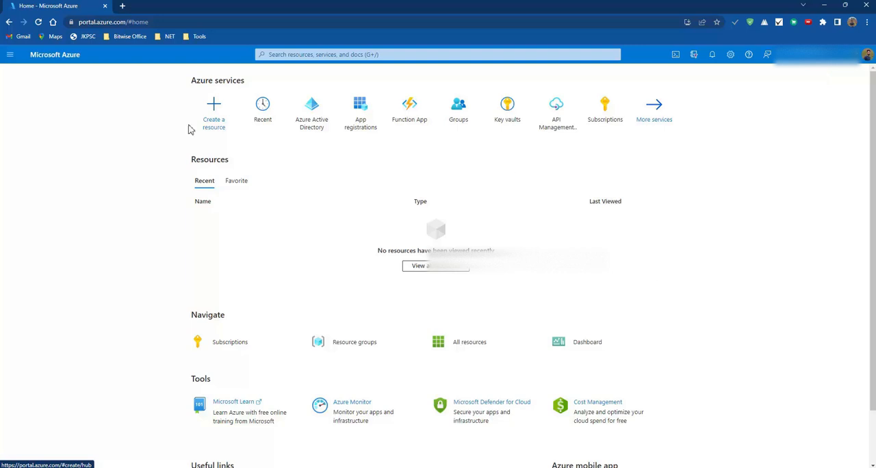
# - Go to 'Create a resource' from the Azure home page
pyautogui.click(213, 112)
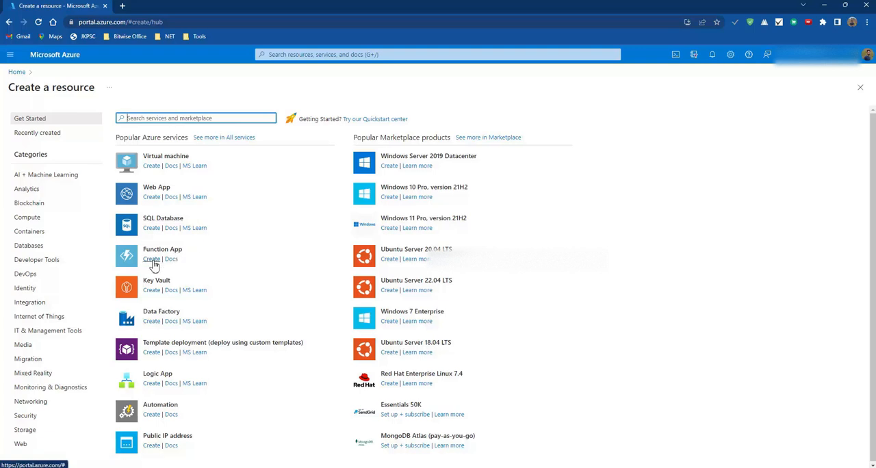
# - Begin a new Function App under the chosen subscription and the EnterpriseSystemsCloudPOCs resource group
pyautogui.click(150, 258)
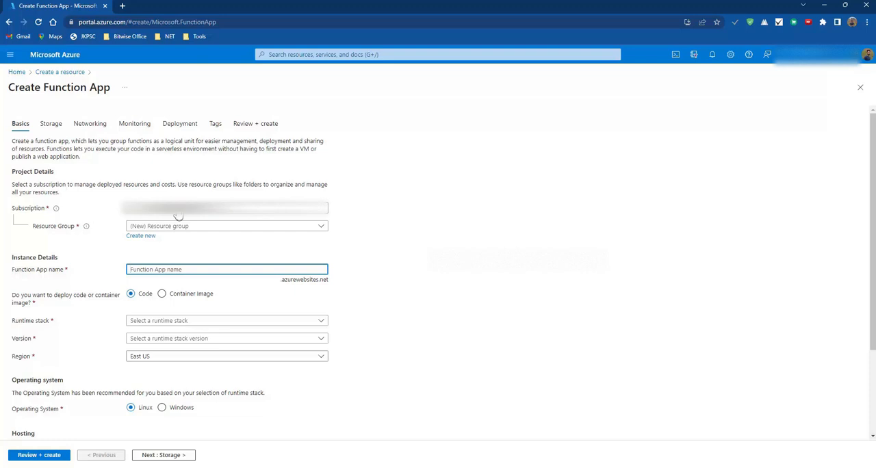
pyautogui.click(226, 208)
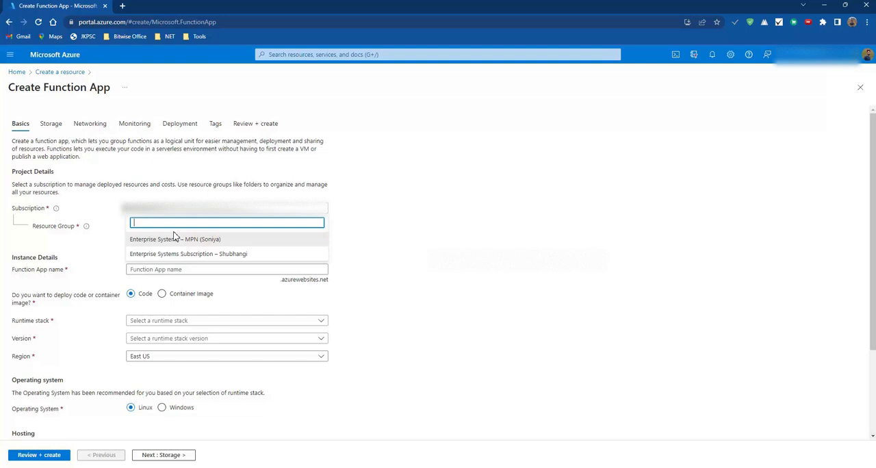
pyautogui.click(175, 239)
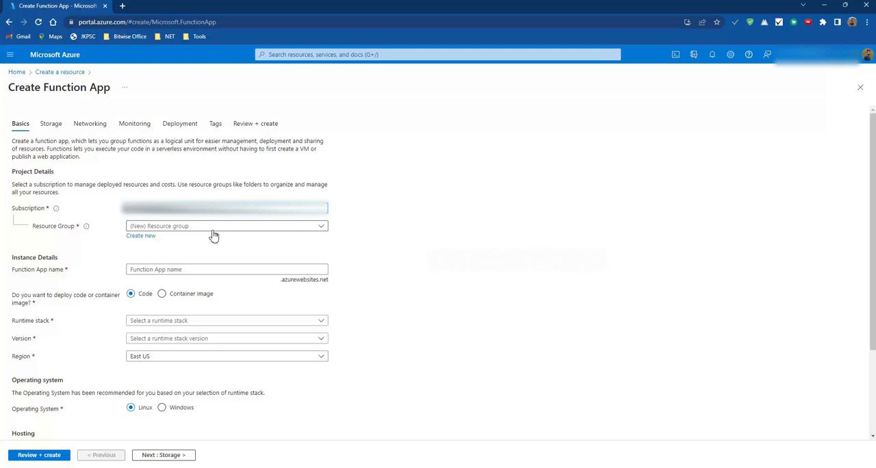
pyautogui.click(226, 225)
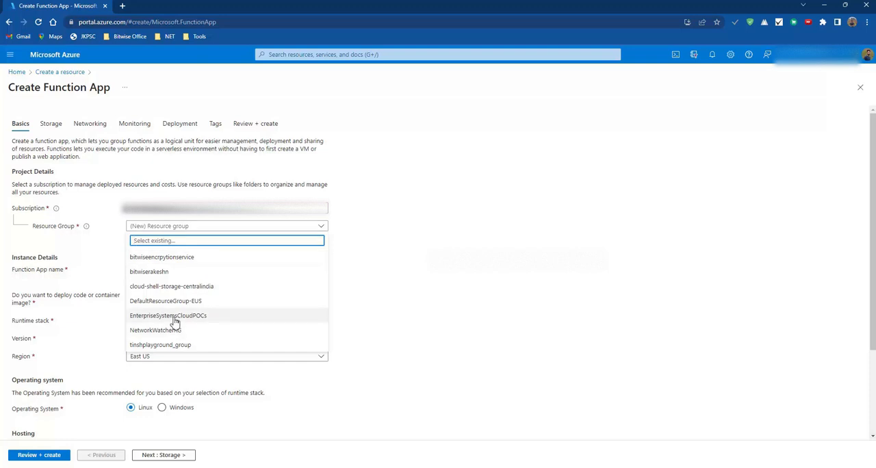
pyautogui.click(167, 315)
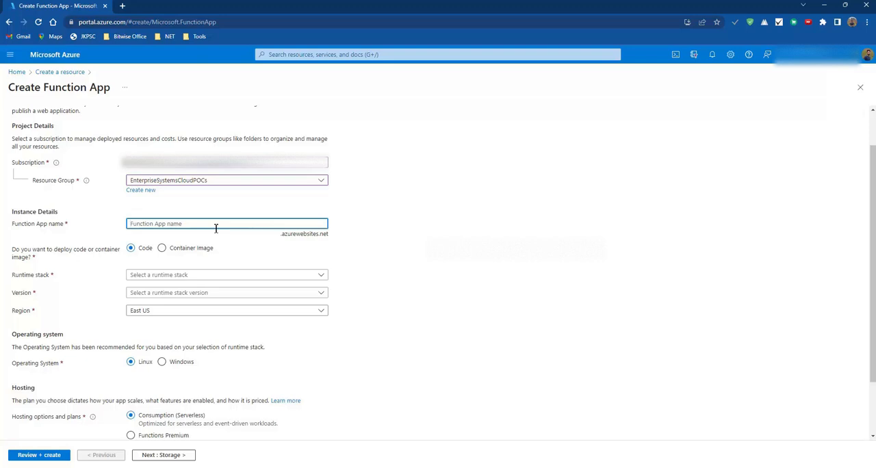
# - Enter youtubefunctionapp as the Function App name
pyautogui.write('your')
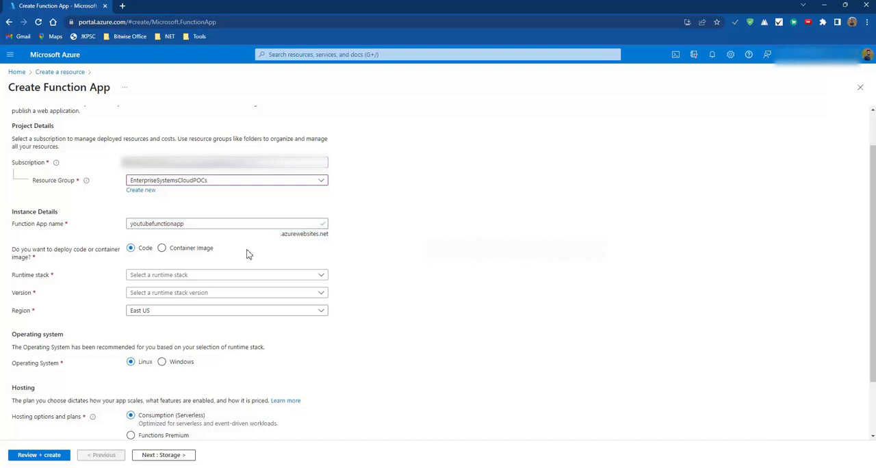
pyautogui.moveTo(159, 262)
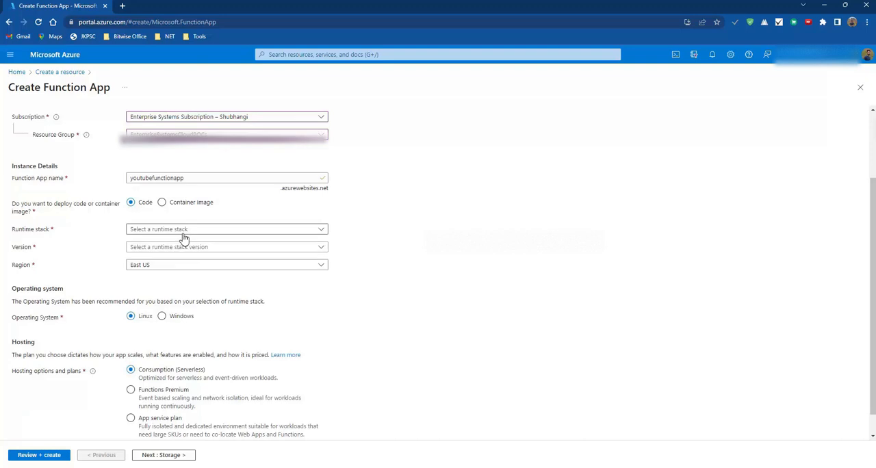
# - Choose .NET runtime version 6 (LTS) on Windows in the East US 2 region
pyautogui.click(226, 228)
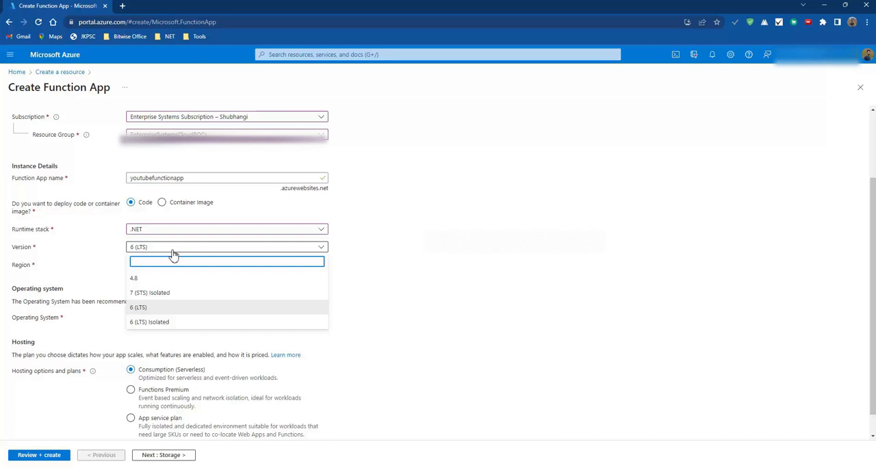
pyautogui.moveTo(157, 306)
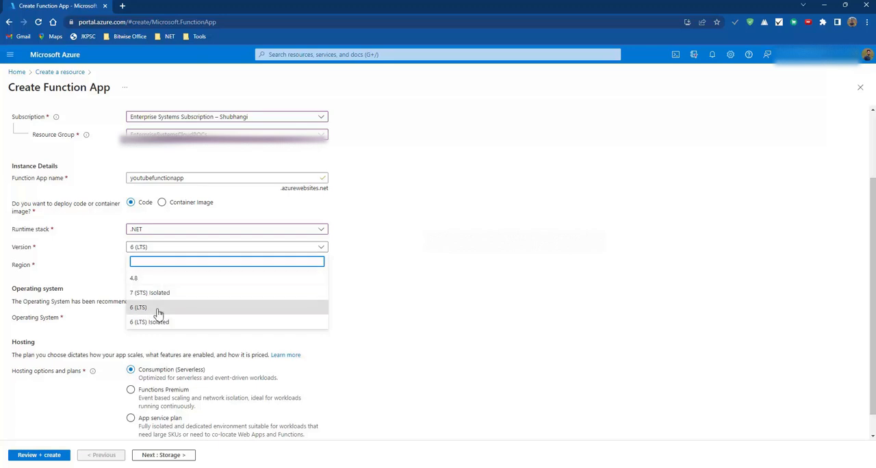
pyautogui.click(137, 307)
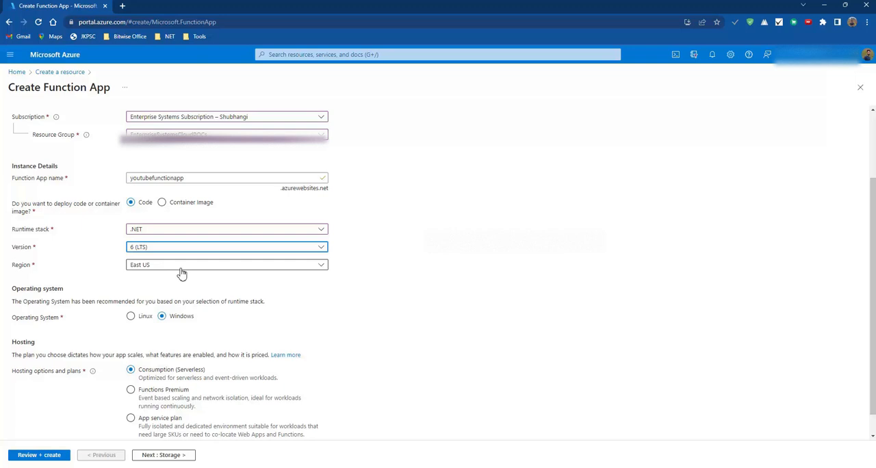
pyautogui.click(226, 265)
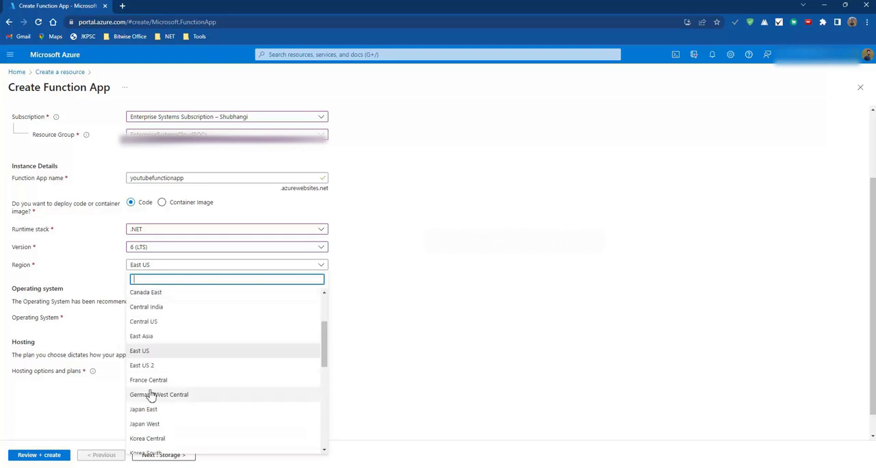
pyautogui.click(142, 364)
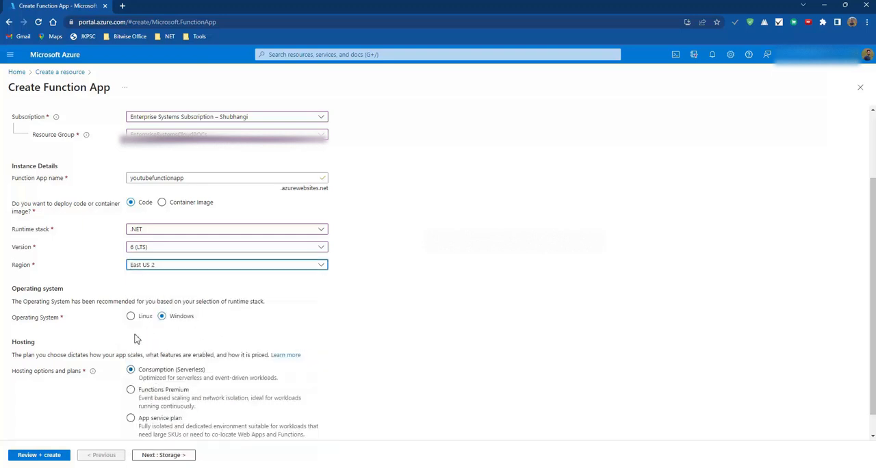
pyautogui.moveTo(110, 338)
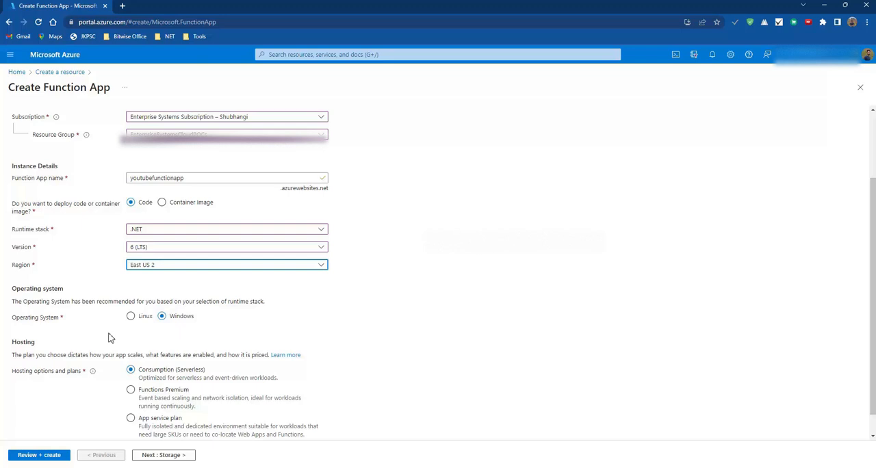
pyautogui.moveTo(177, 331)
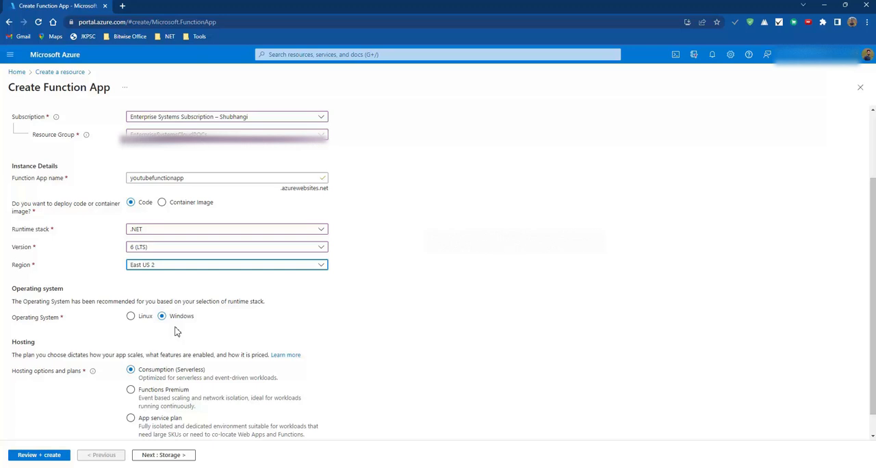
pyautogui.moveTo(193, 331)
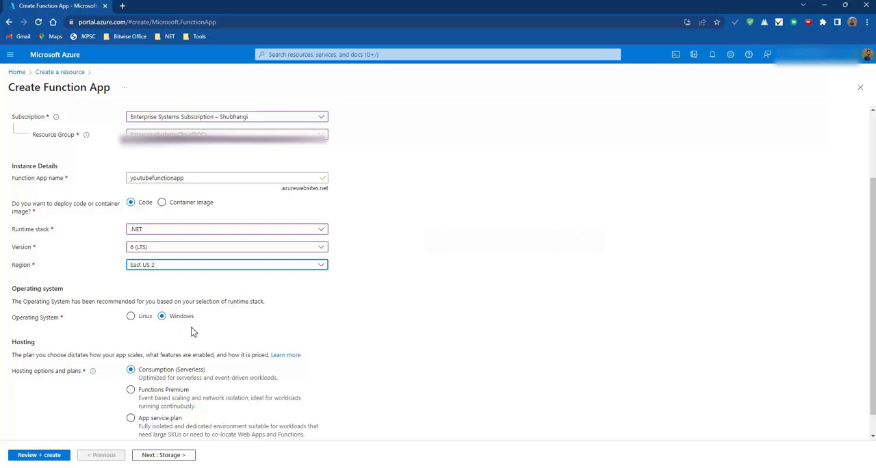
pyautogui.scroll(-3)
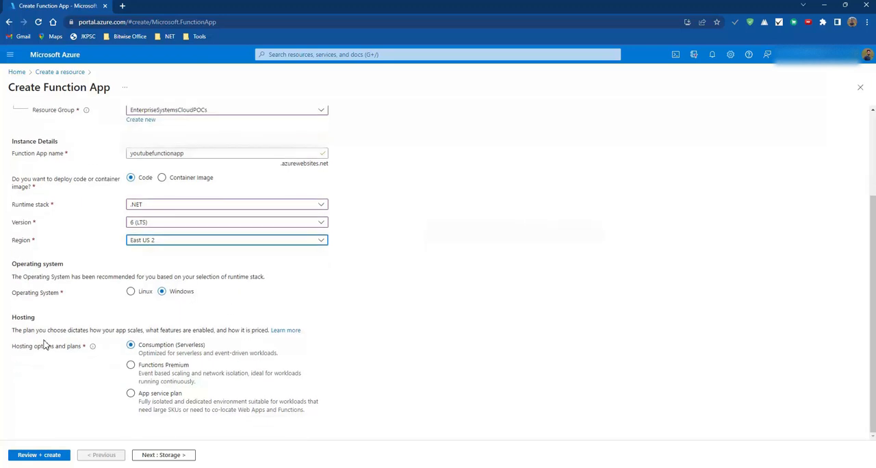
pyautogui.moveTo(110, 376)
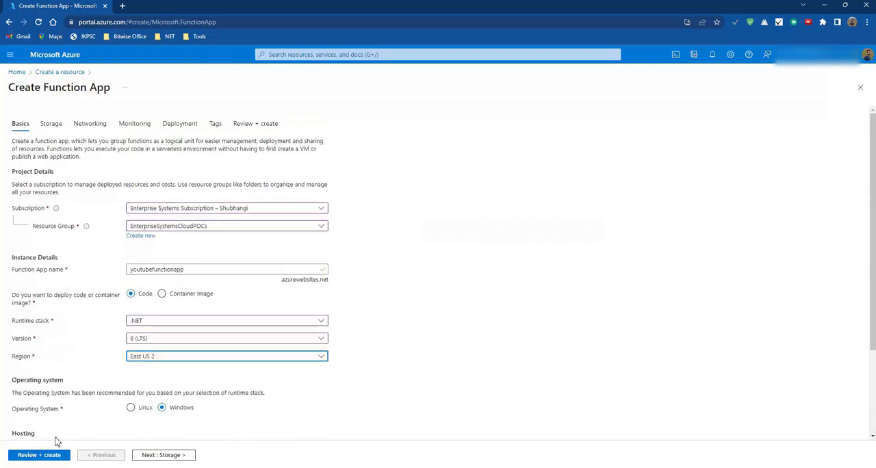
# - Go to the Review + create summary for youtubefunctionapp
pyautogui.click(38, 454)
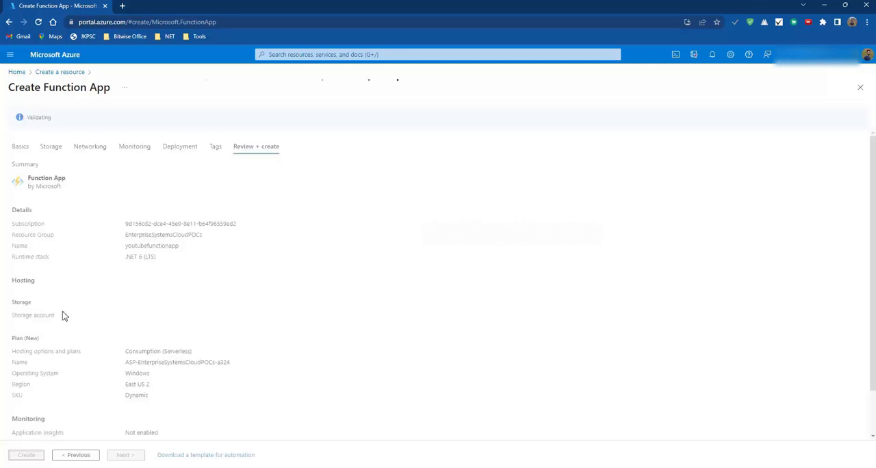
pyautogui.moveTo(85, 271)
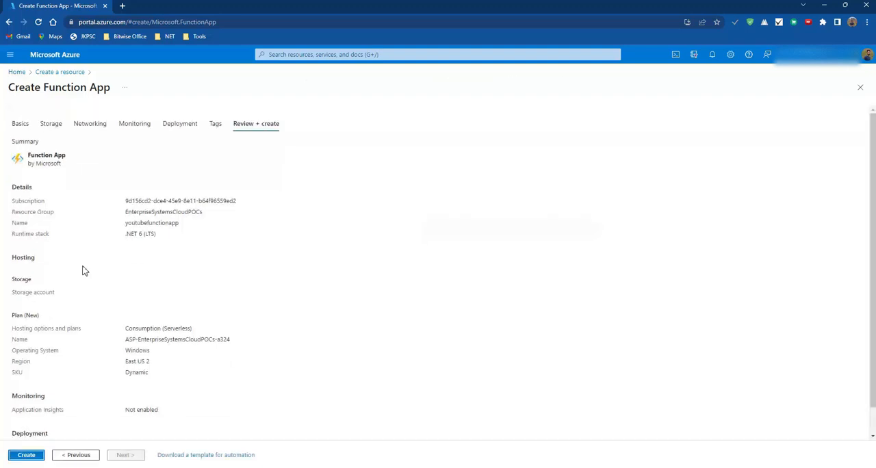
pyautogui.scroll(-3)
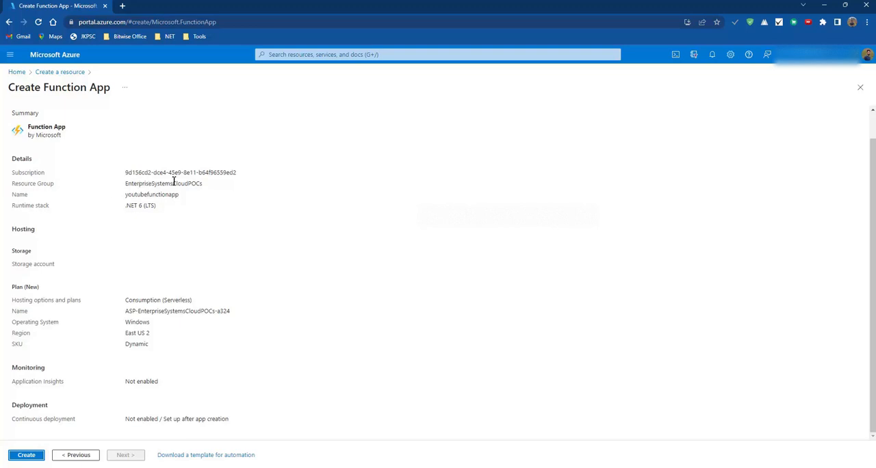
pyautogui.moveTo(46, 205)
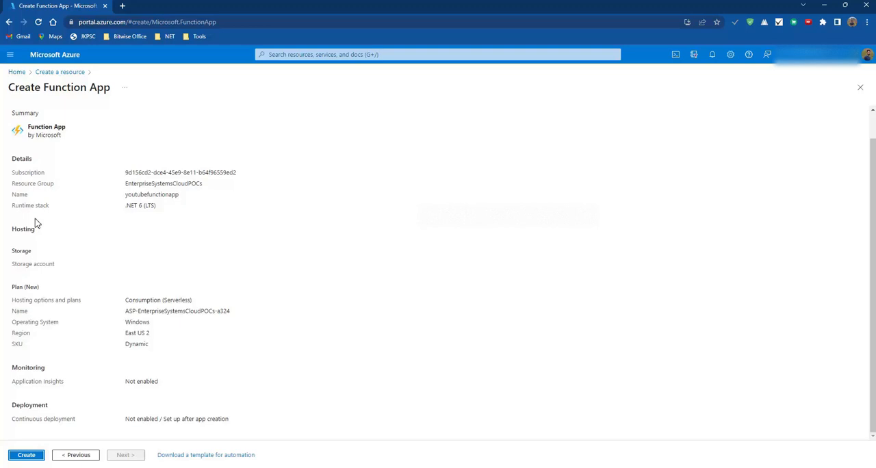
pyautogui.moveTo(41, 245)
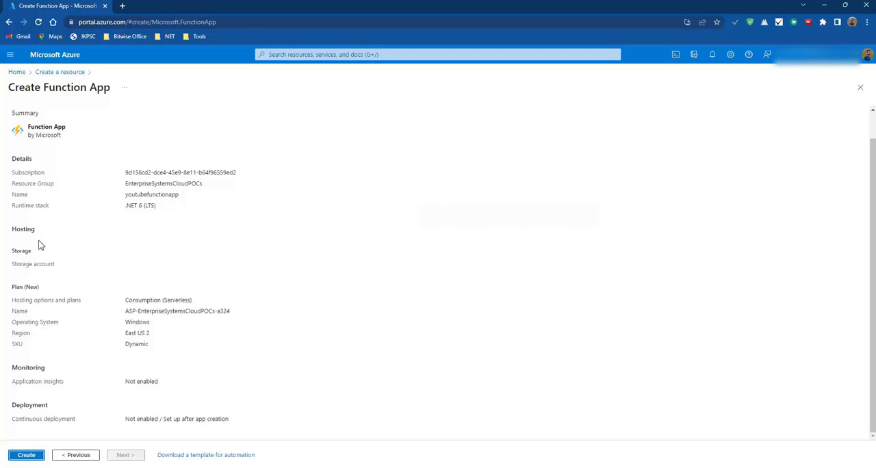
pyautogui.moveTo(32, 263)
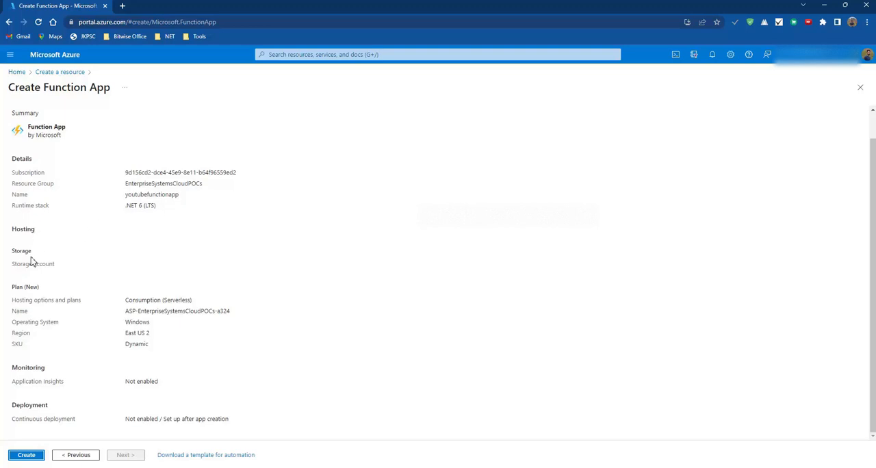
pyautogui.moveTo(22, 322)
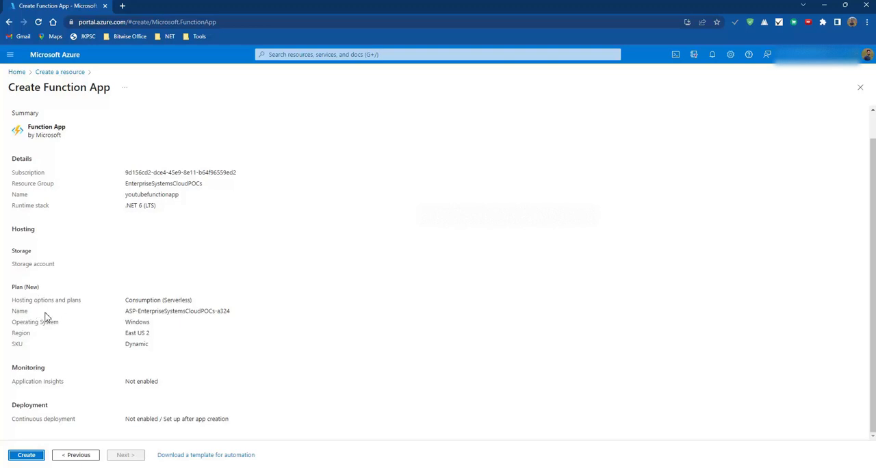
pyautogui.moveTo(208, 307)
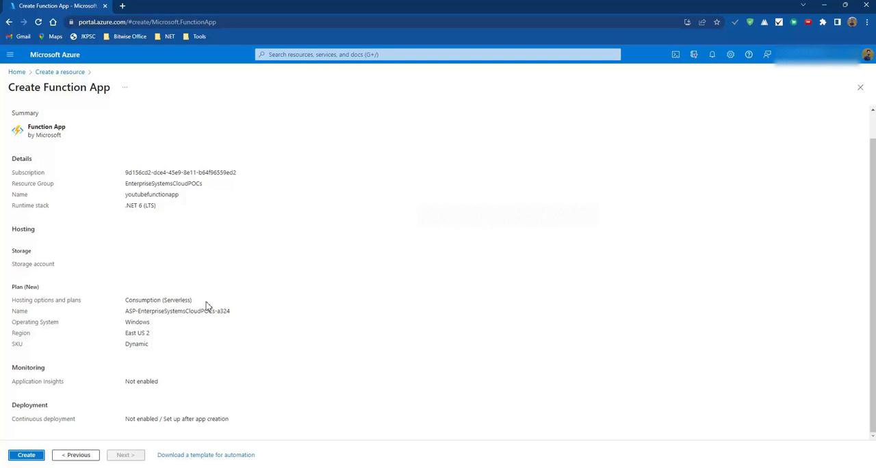
pyautogui.moveTo(114, 322)
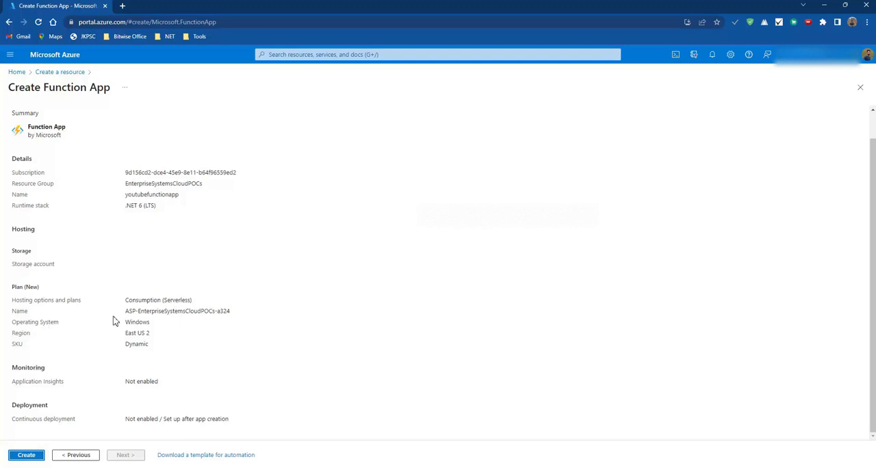
pyautogui.moveTo(206, 321)
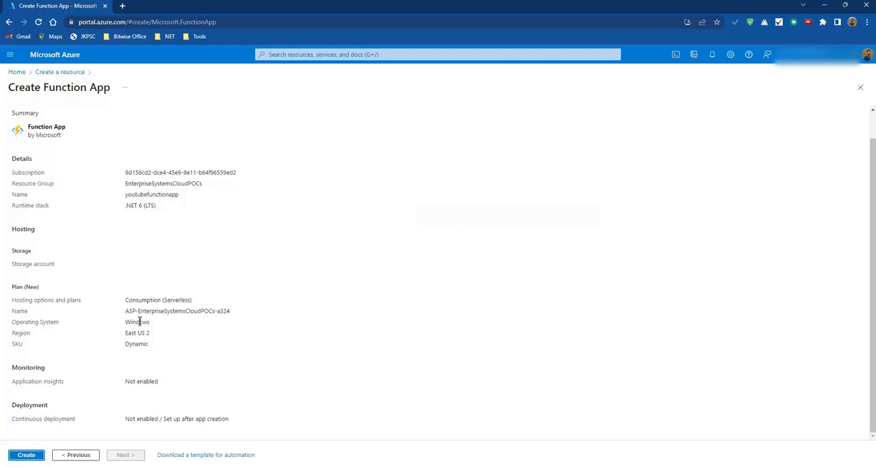
pyautogui.moveTo(156, 328)
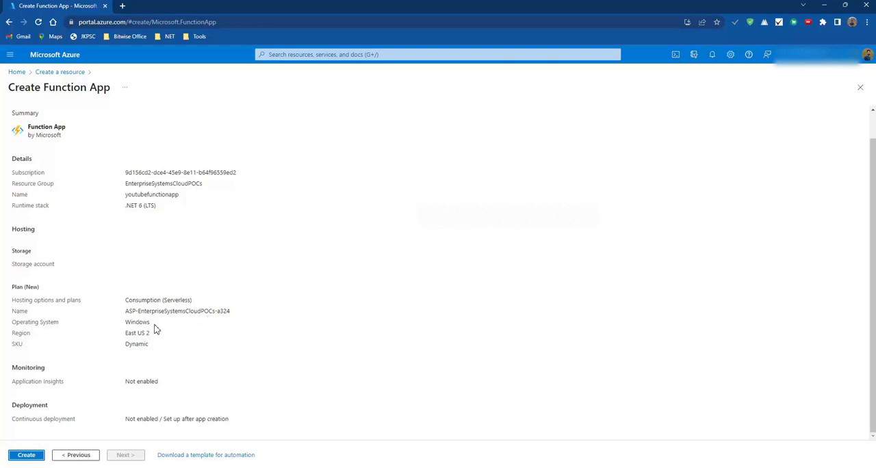
pyautogui.moveTo(161, 342)
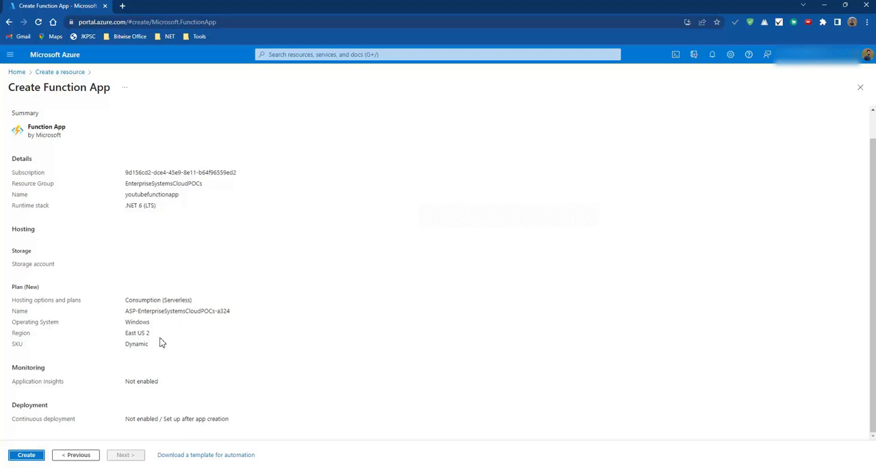
pyautogui.moveTo(108, 345)
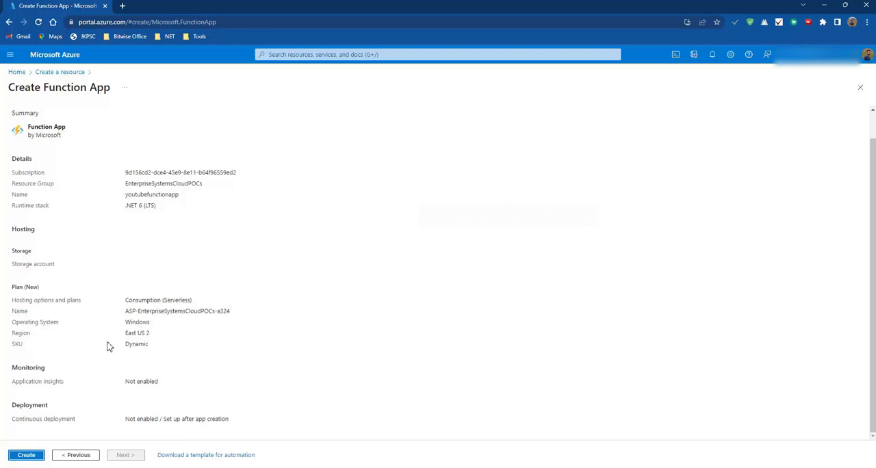
pyautogui.moveTo(85, 389)
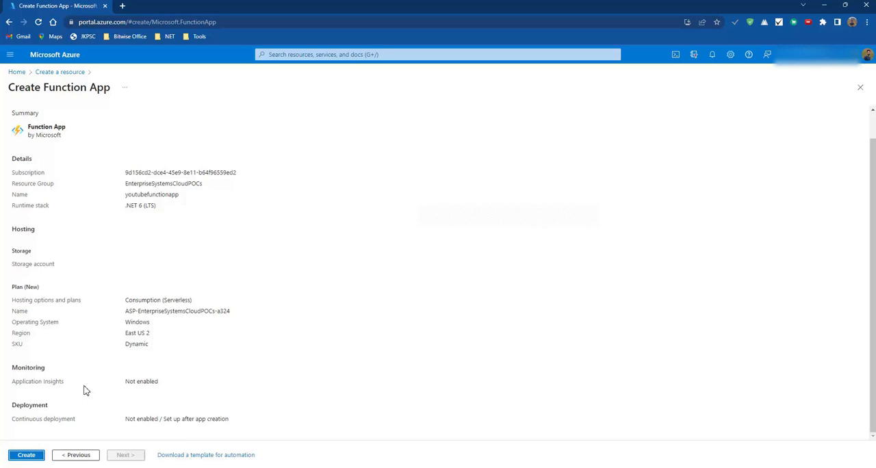
pyautogui.moveTo(164, 388)
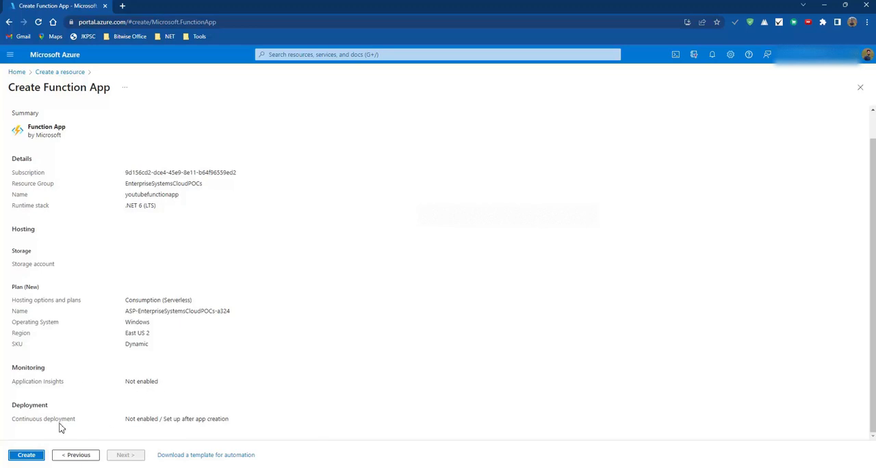
pyautogui.moveTo(82, 427)
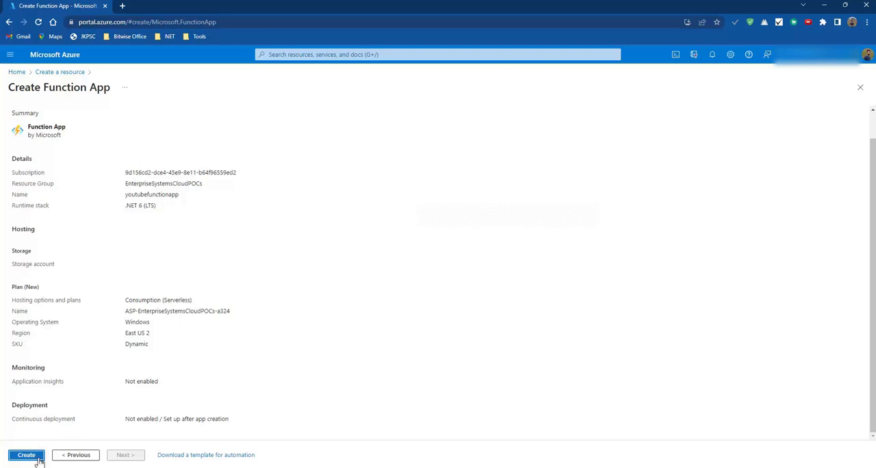
# - Create youtubefunctionapp and view its in-progress deployment overview from the notification
pyautogui.click(26, 455)
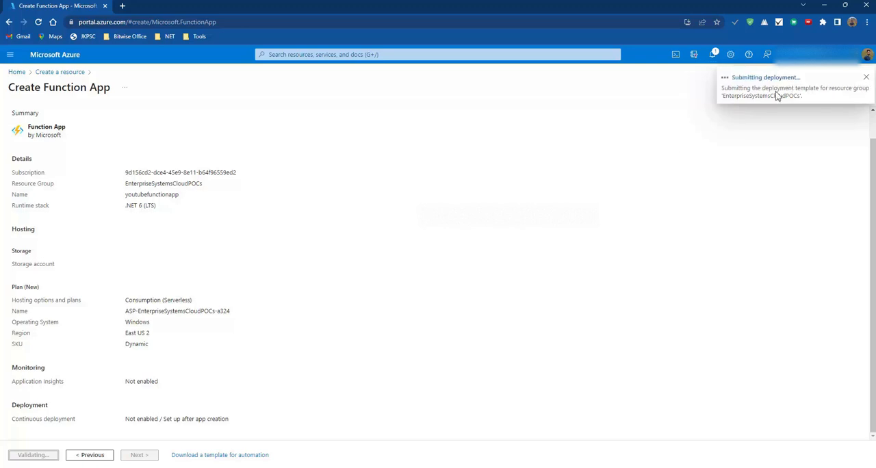
pyautogui.click(711, 54)
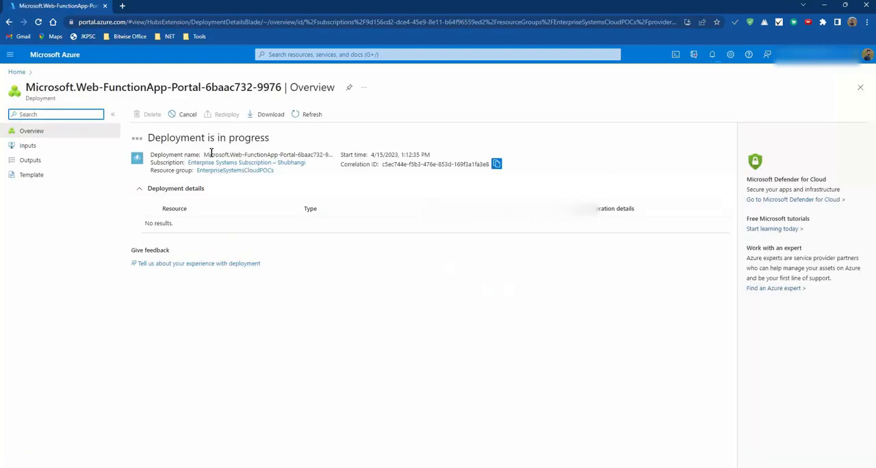
pyautogui.moveTo(238, 228)
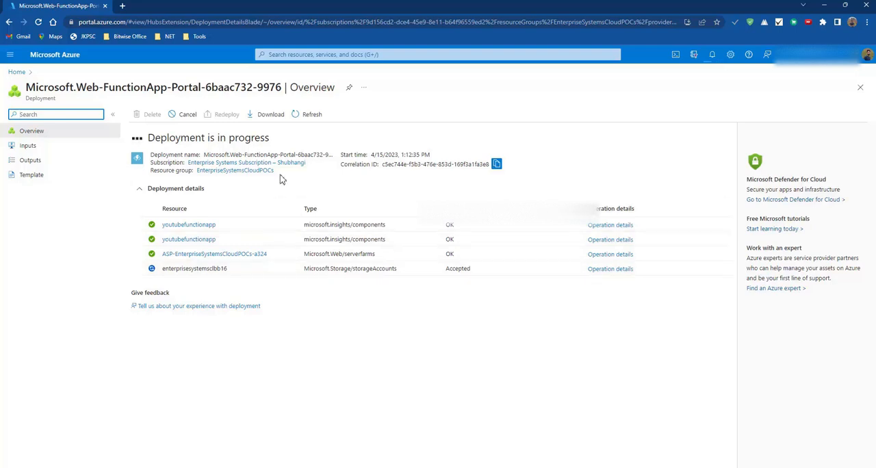
pyautogui.moveTo(380, 177)
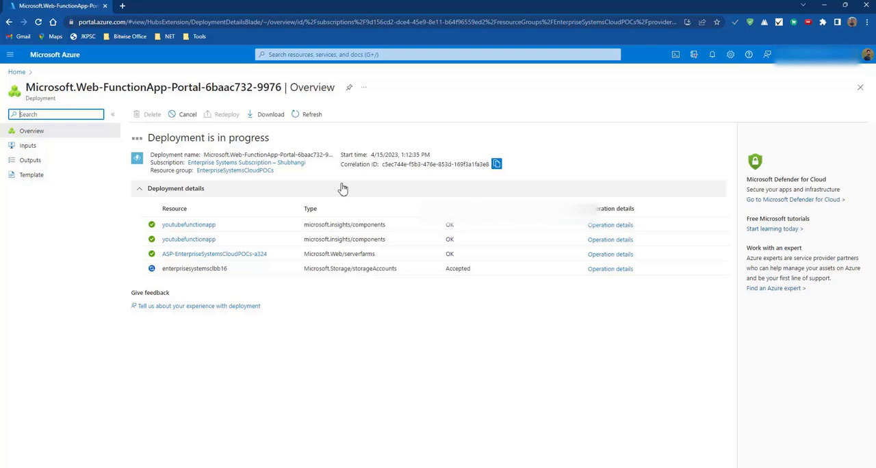
pyautogui.moveTo(409, 202)
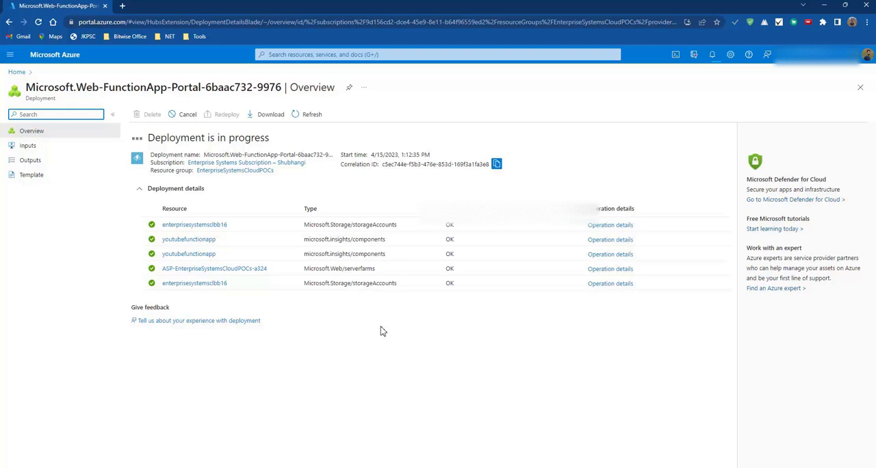
# - Wait on the deployment overview until youtubefunctionapp's deployment completes
pyautogui.click(56, 114)
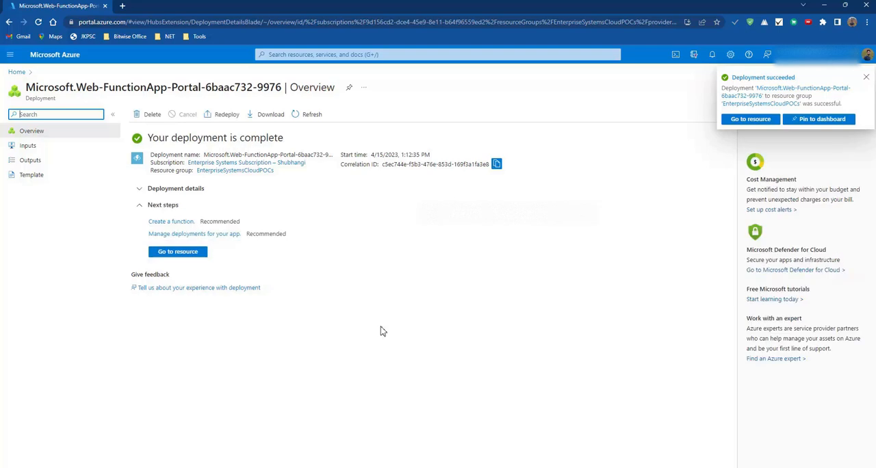
pyautogui.moveTo(178, 252)
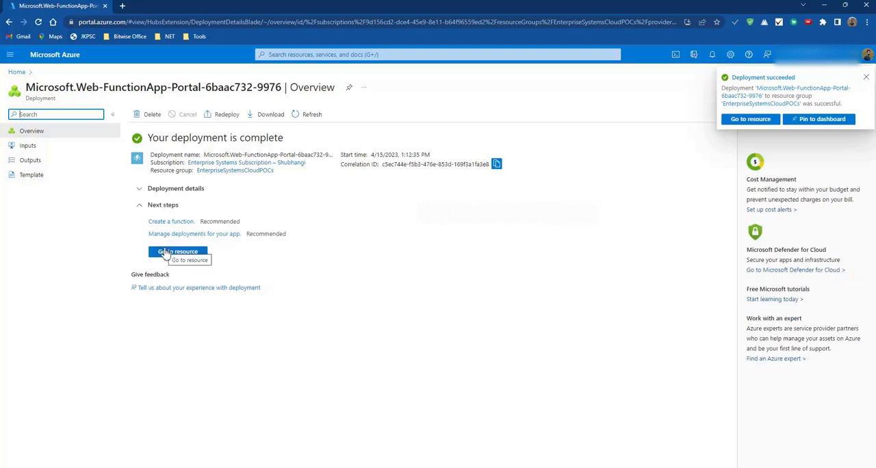
# - Go to the deployed youtubefunctionapp resource overview
pyautogui.click(178, 252)
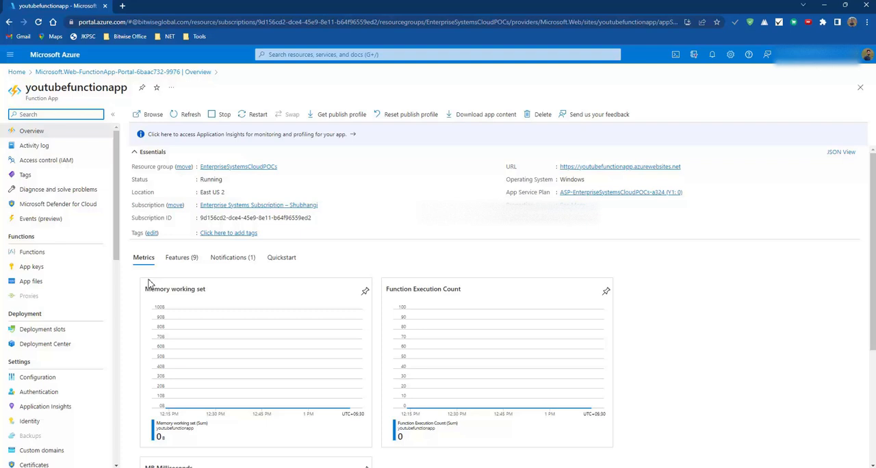
# - Show youtubefunctionapp's Functions list, currently empty
pyautogui.click(33, 252)
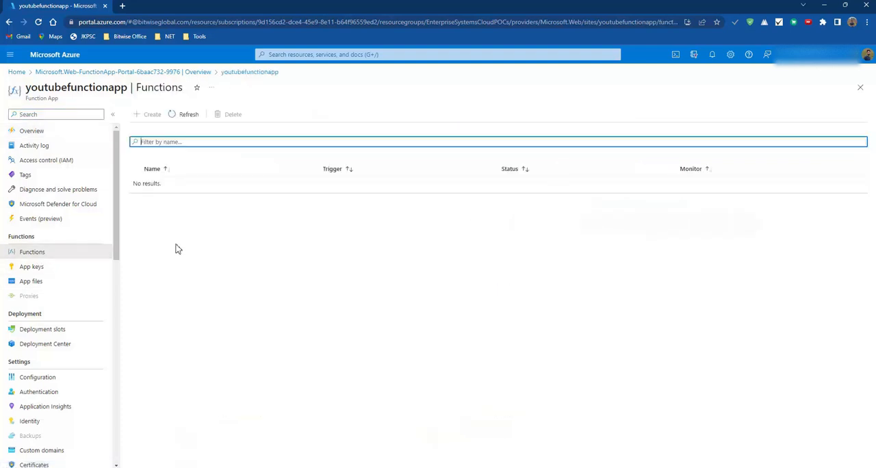
pyautogui.moveTo(55, 197)
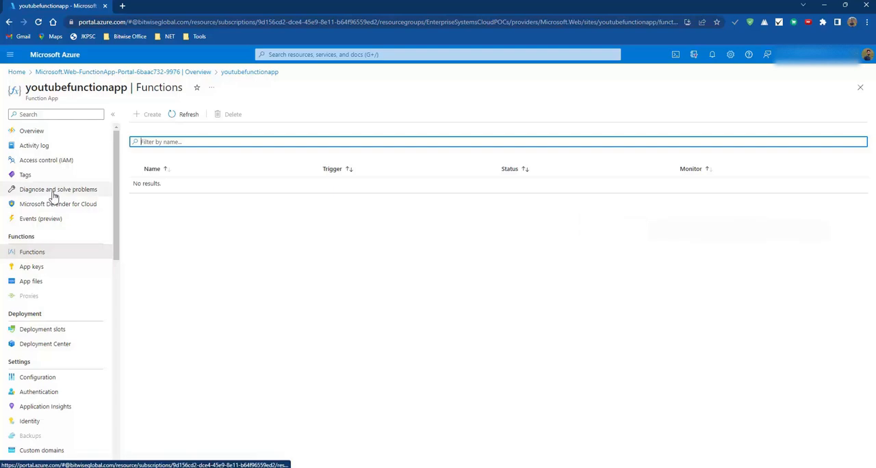